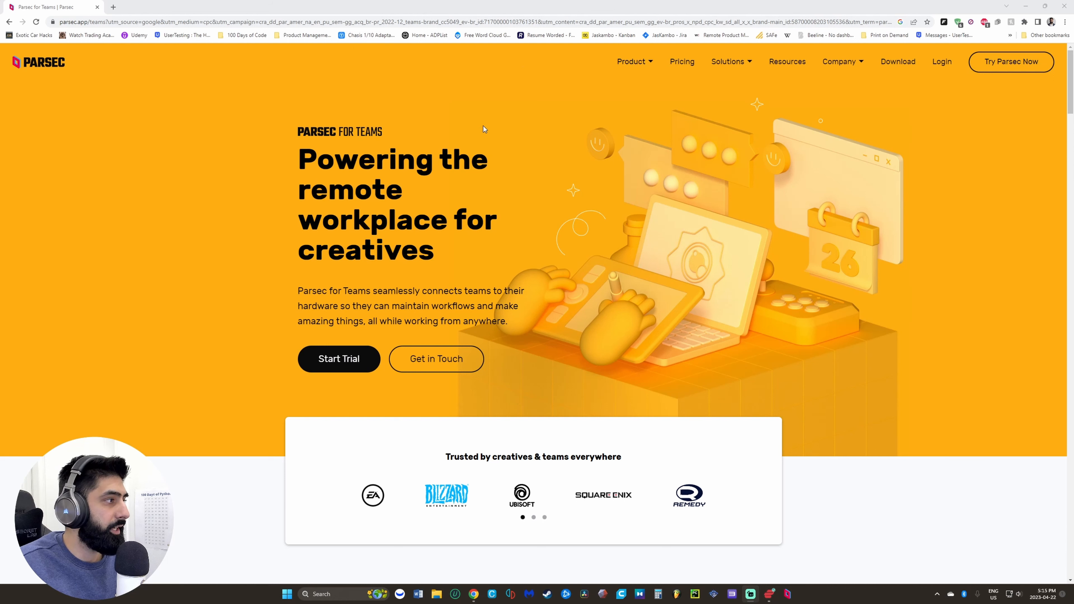
mouse_move(486, 185)
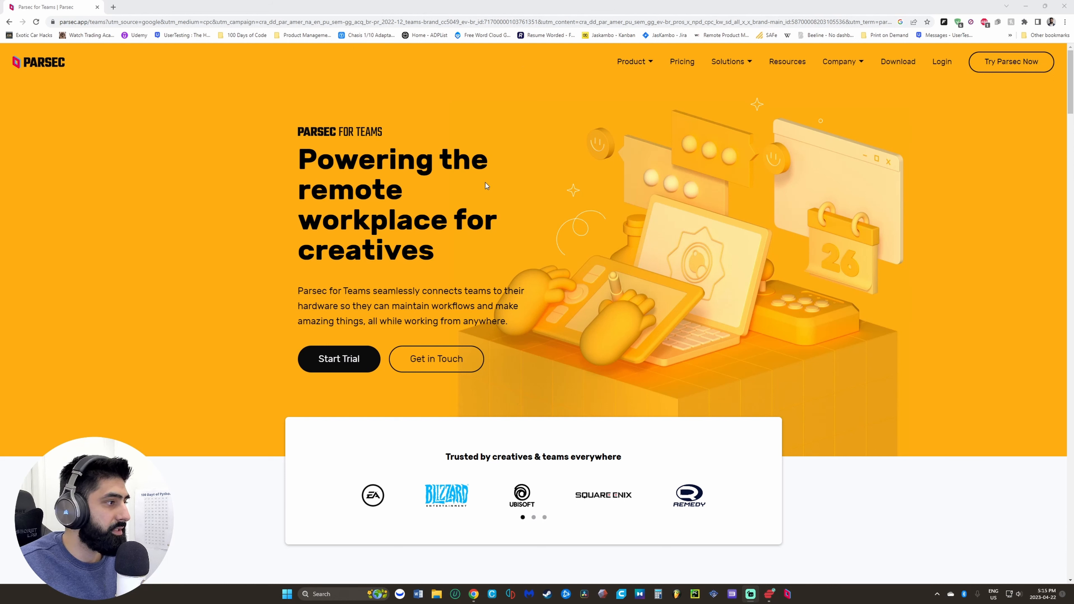
mouse_move(550, 189)
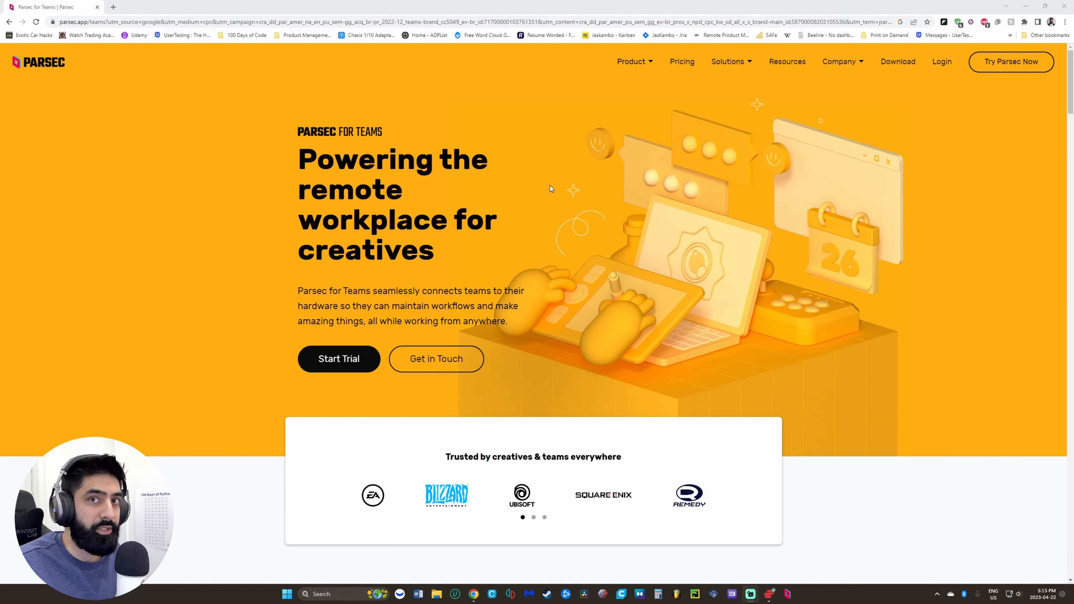
mouse_move(734, 125)
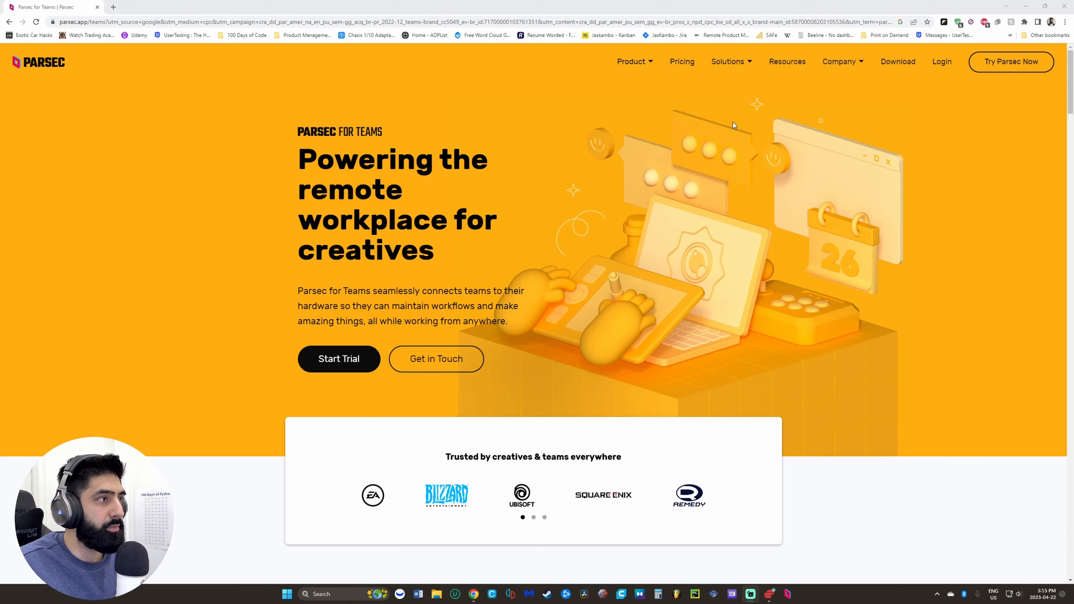
mouse_move(871, 93)
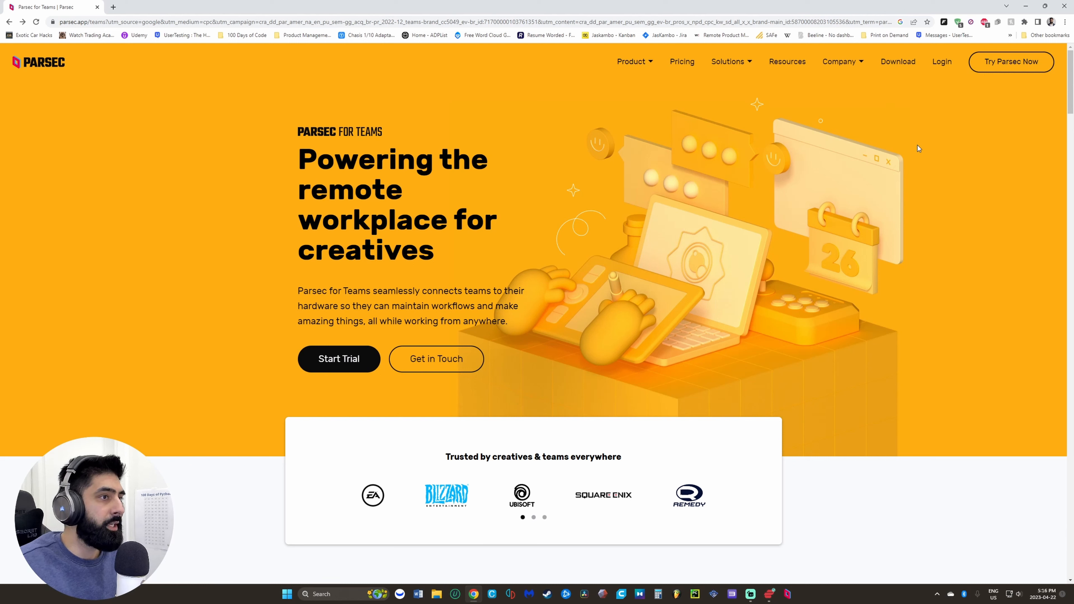
mouse_move(919, 81)
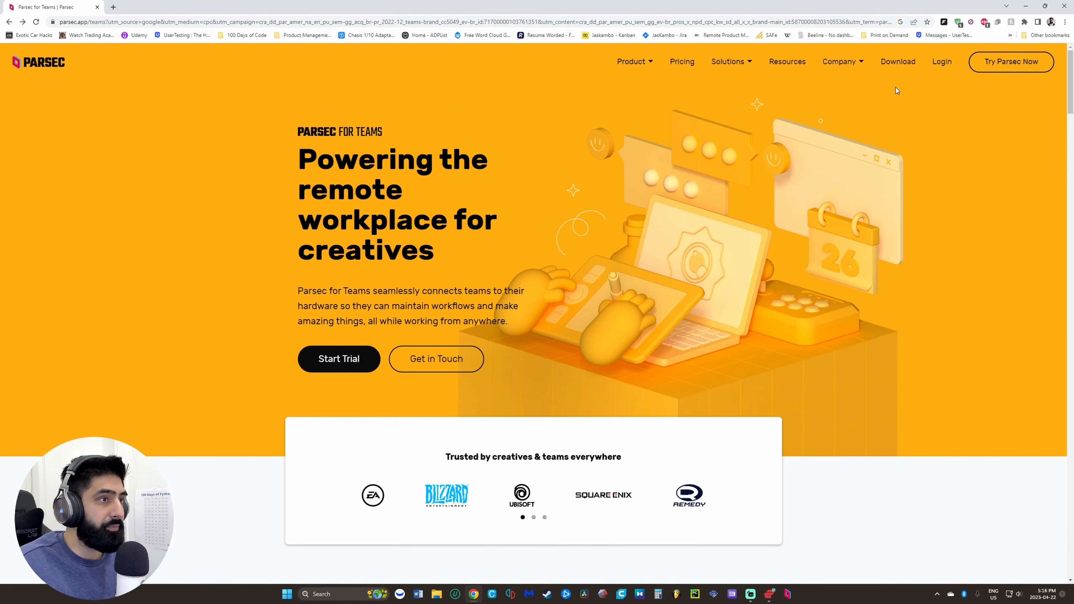
- Go to the Parsec Download page offering the Windows 64-bit installer
click(897, 61)
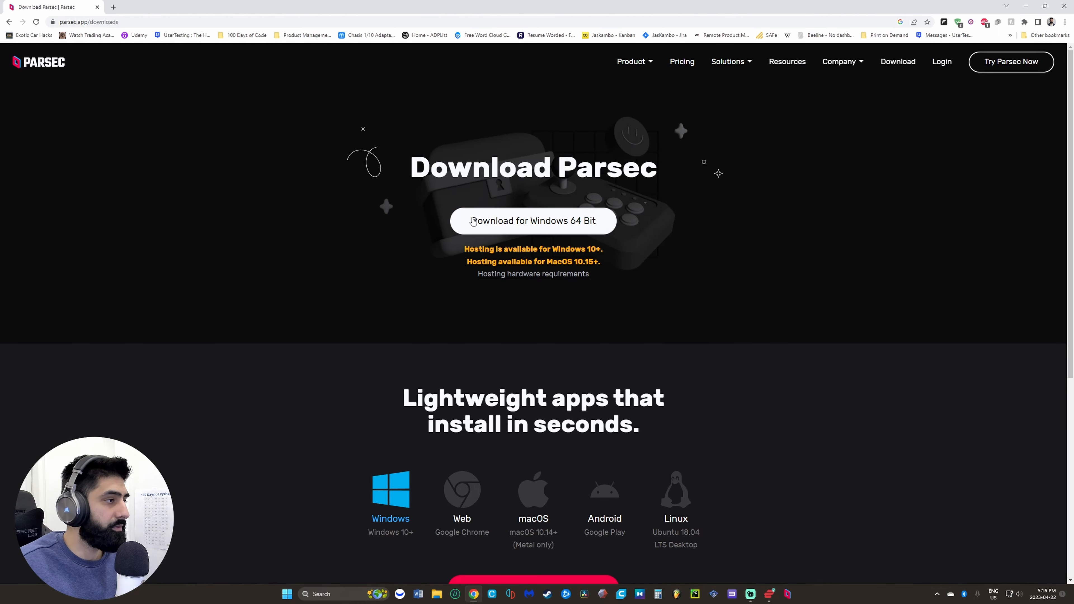
mouse_move(706, 238)
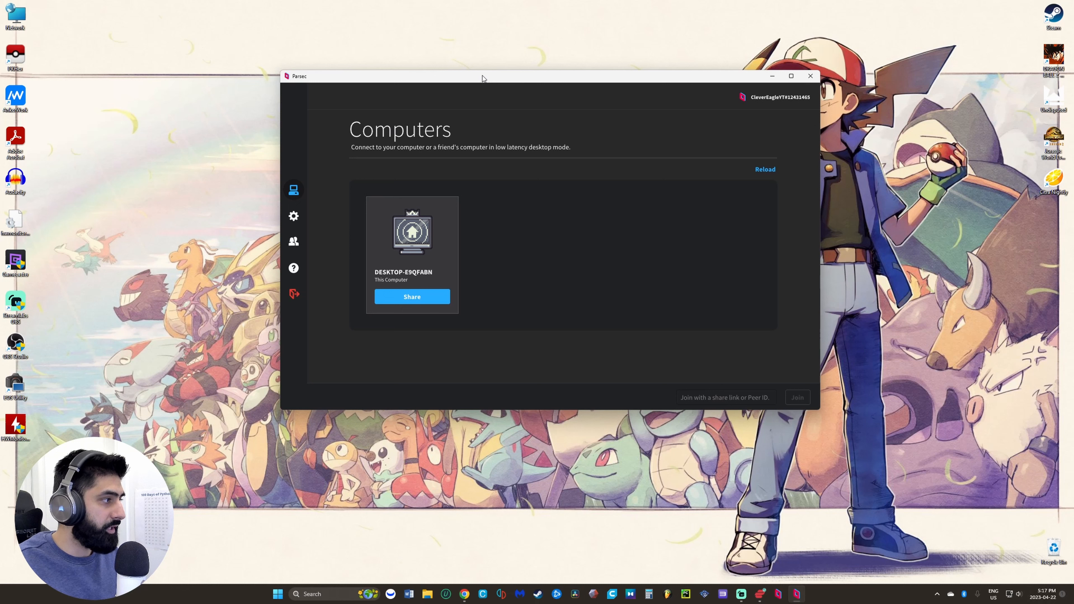
click(293, 241)
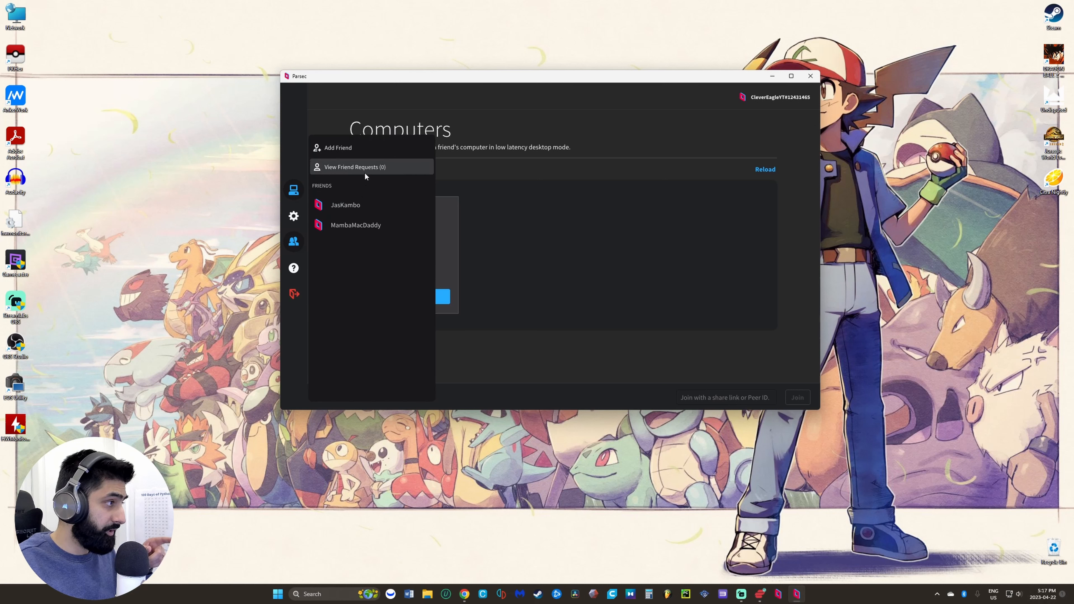
mouse_move(365, 160)
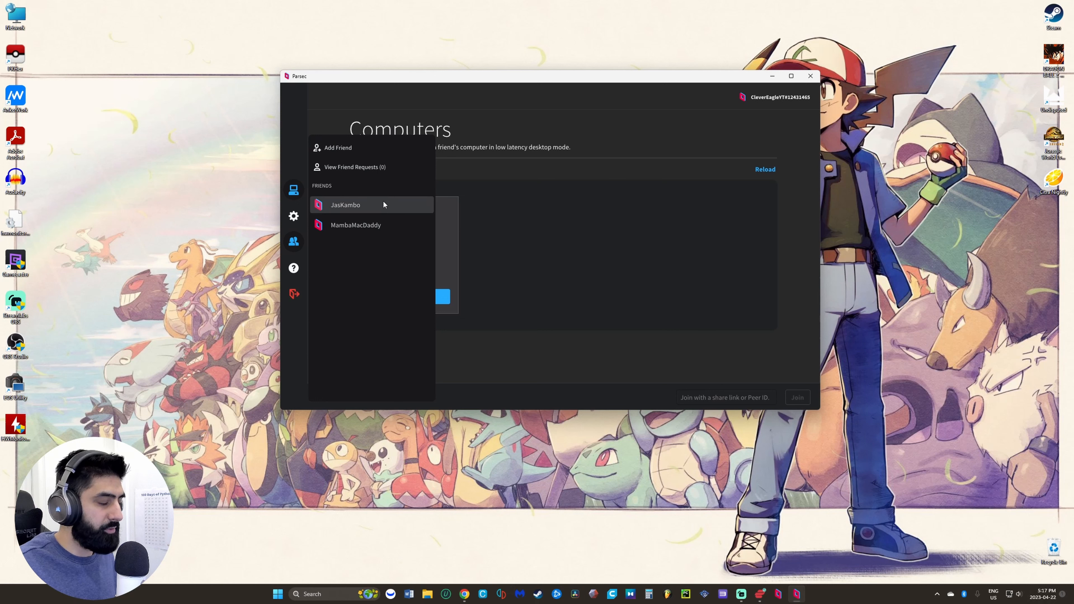
mouse_move(367, 204)
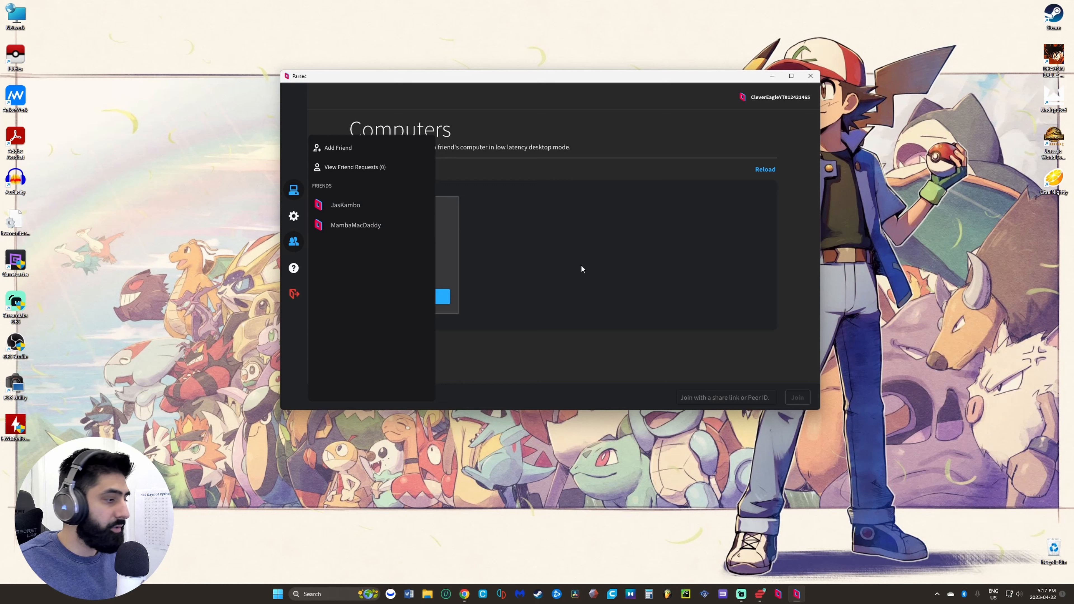
mouse_move(584, 266)
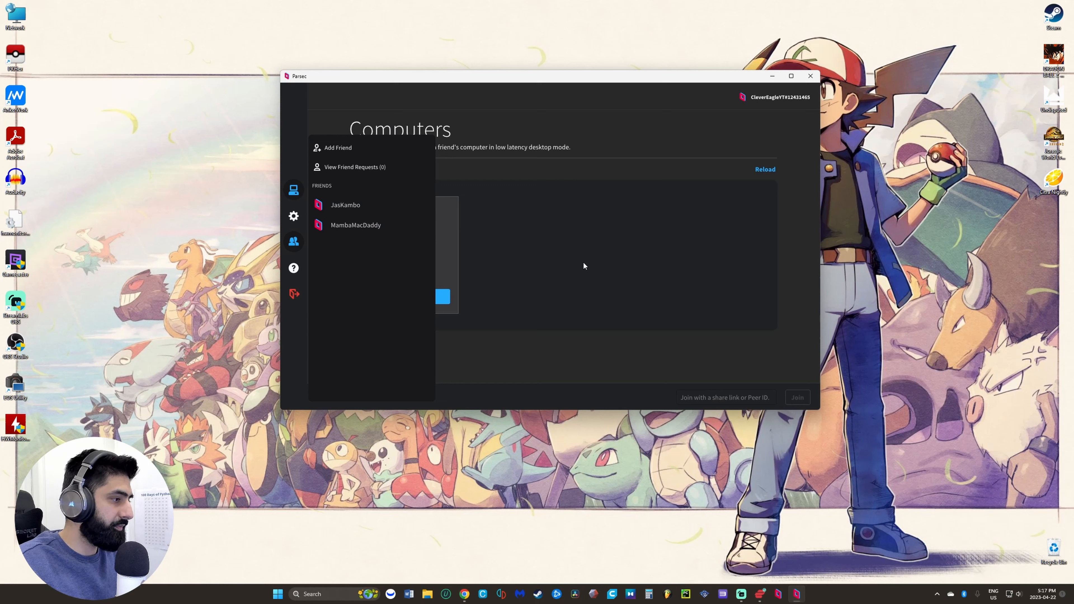
mouse_move(589, 243)
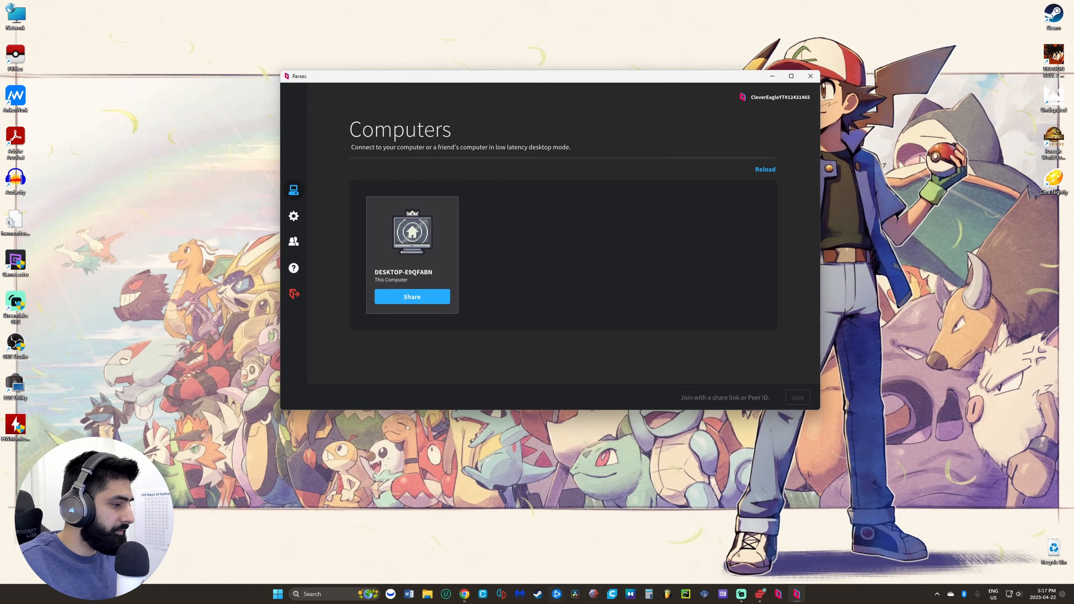
mouse_move(790, 446)
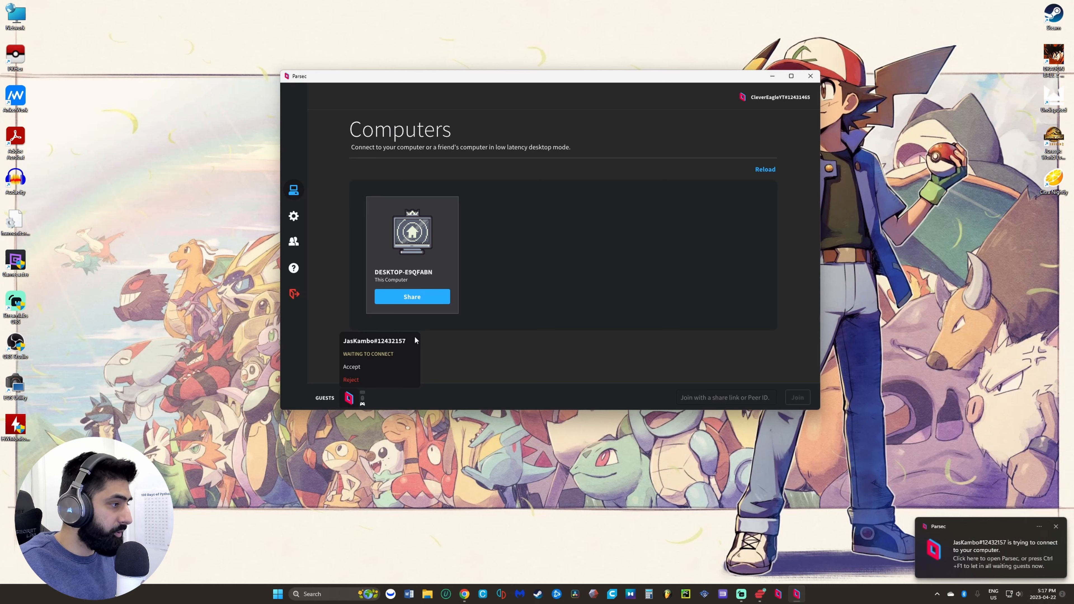
mouse_move(360, 367)
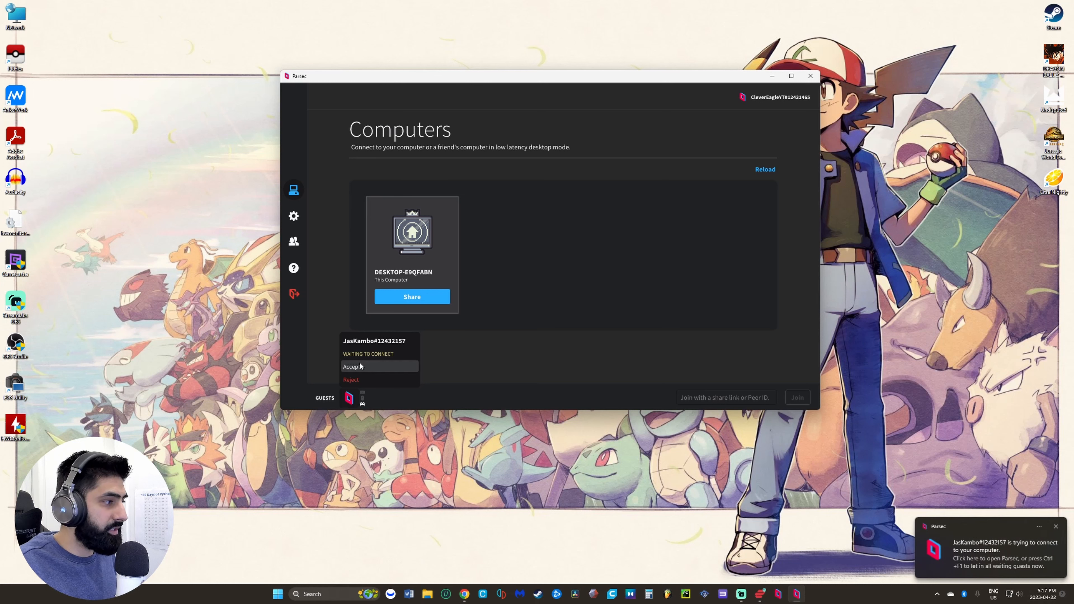
- Accept the waiting friend's request so one guest is connected to this computer
click(351, 366)
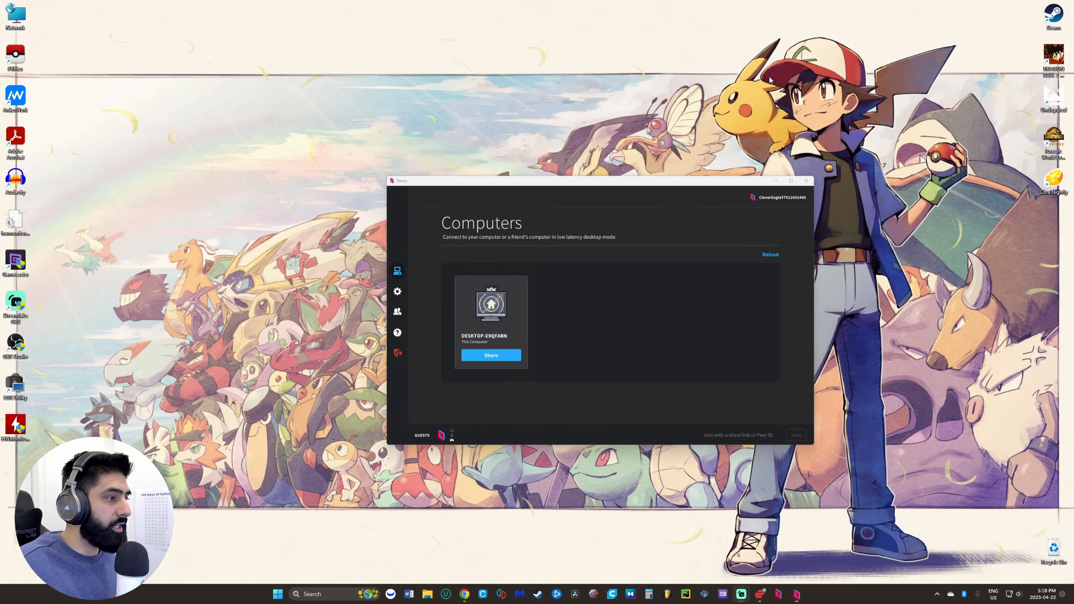
- Confirm Controller Port 2 is a DualShock 2 mapped to the SDL controller, then return to the game library
click(806, 180)
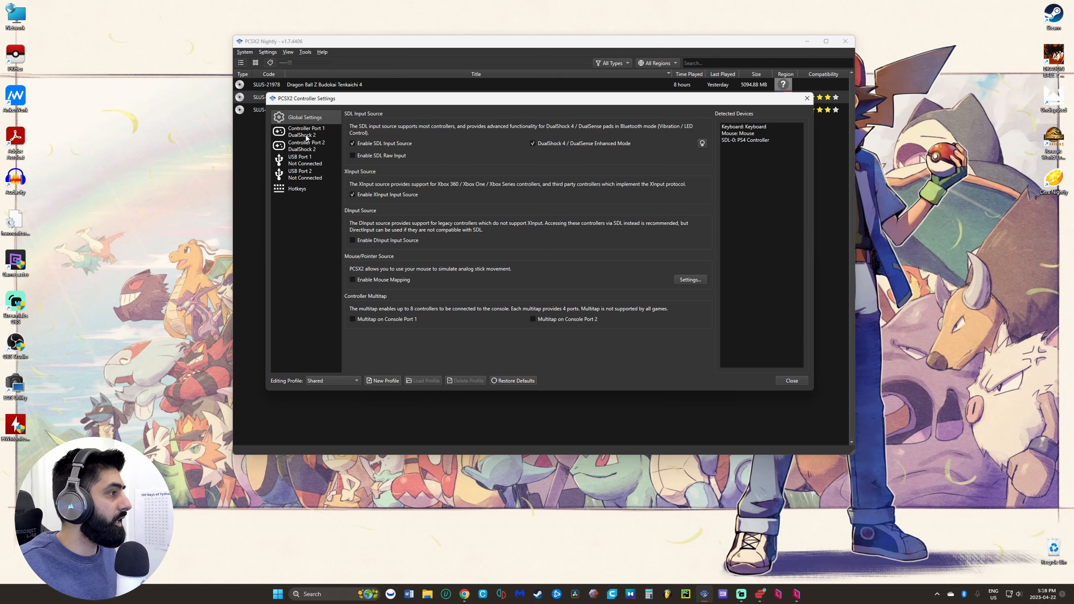
click(306, 145)
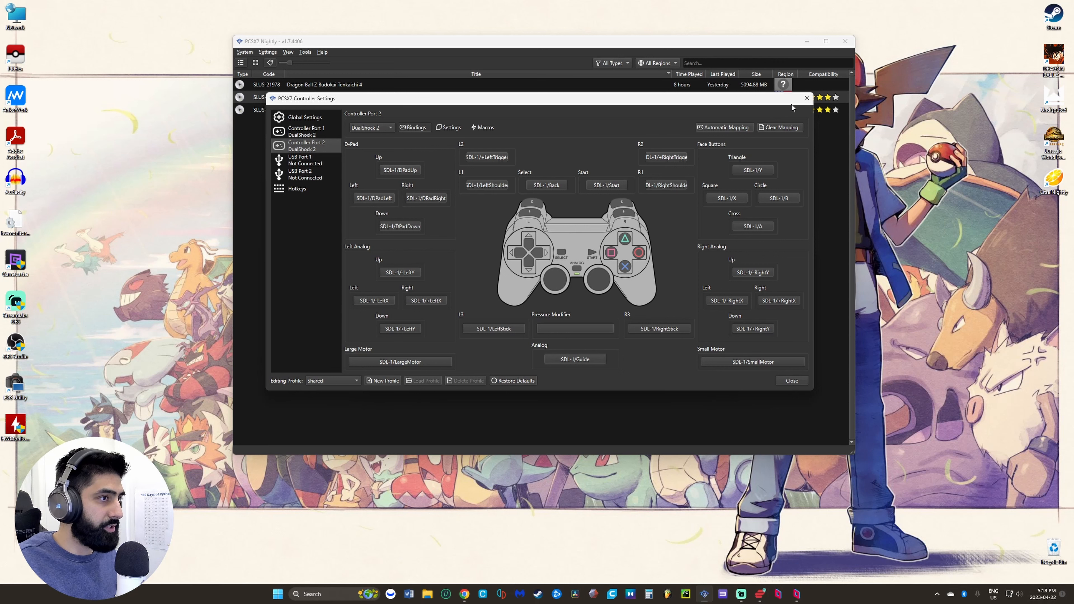
click(792, 381)
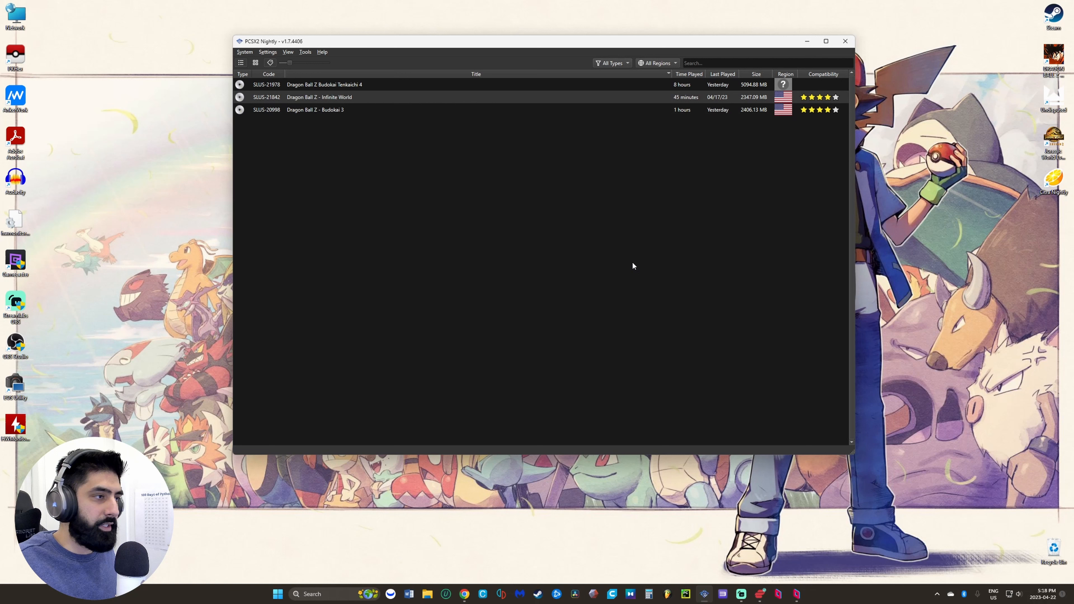
- Launch Dragon Ball Z Budokai Tenkaichi 4 and navigate its Main Menu to Duel Mode with the Two-player option
click(324, 84)
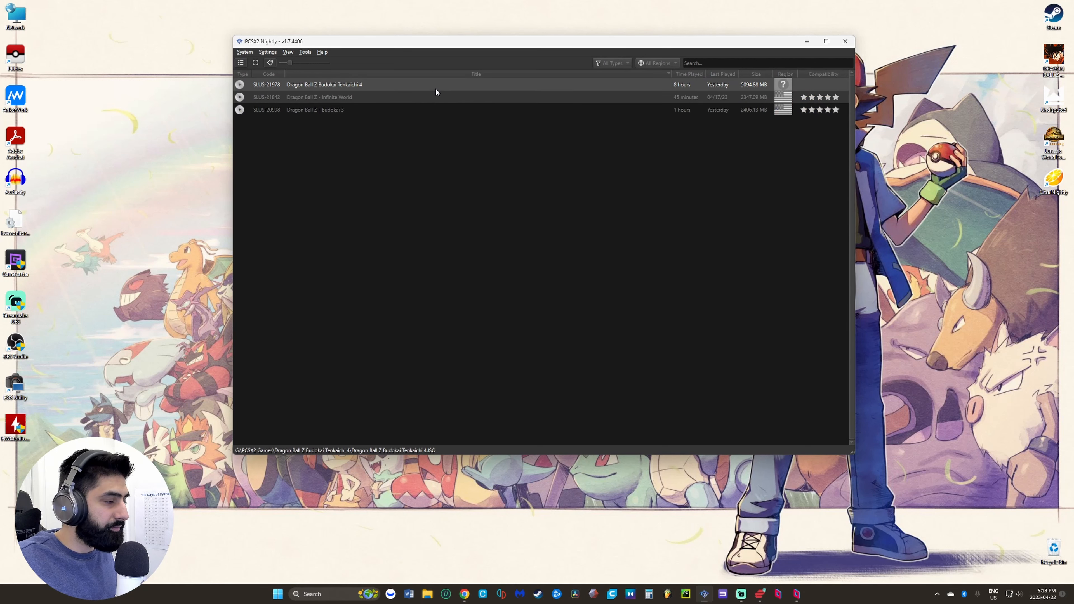
double_click(323, 85)
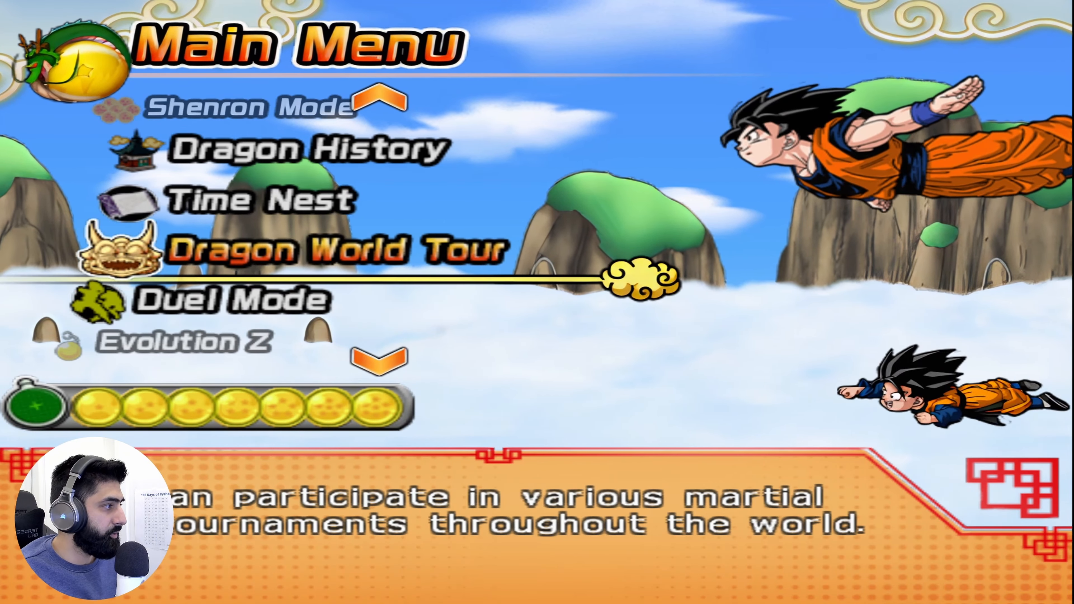
click(198, 299)
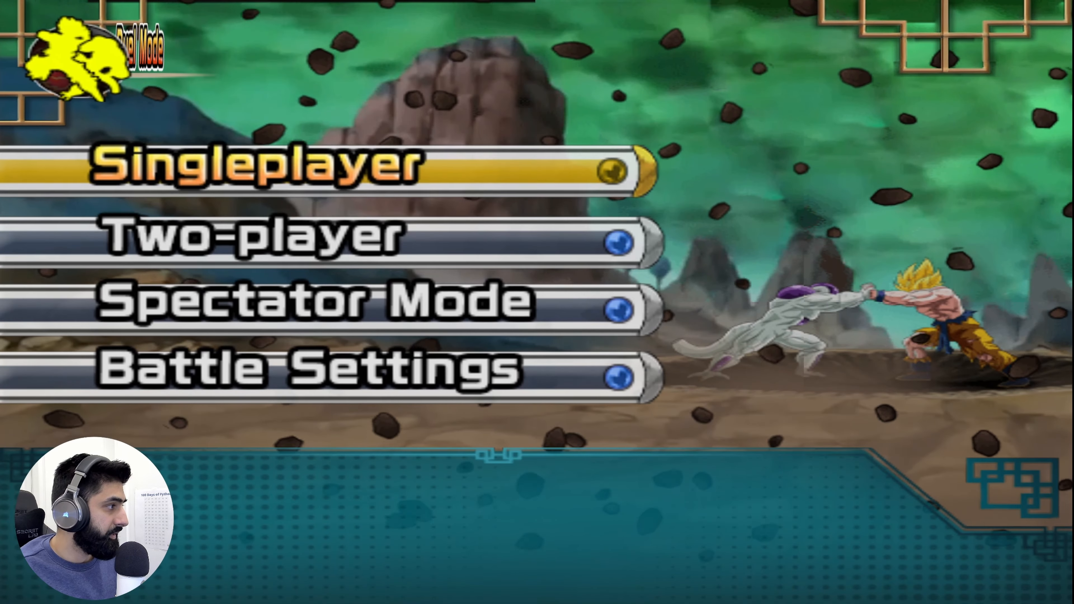